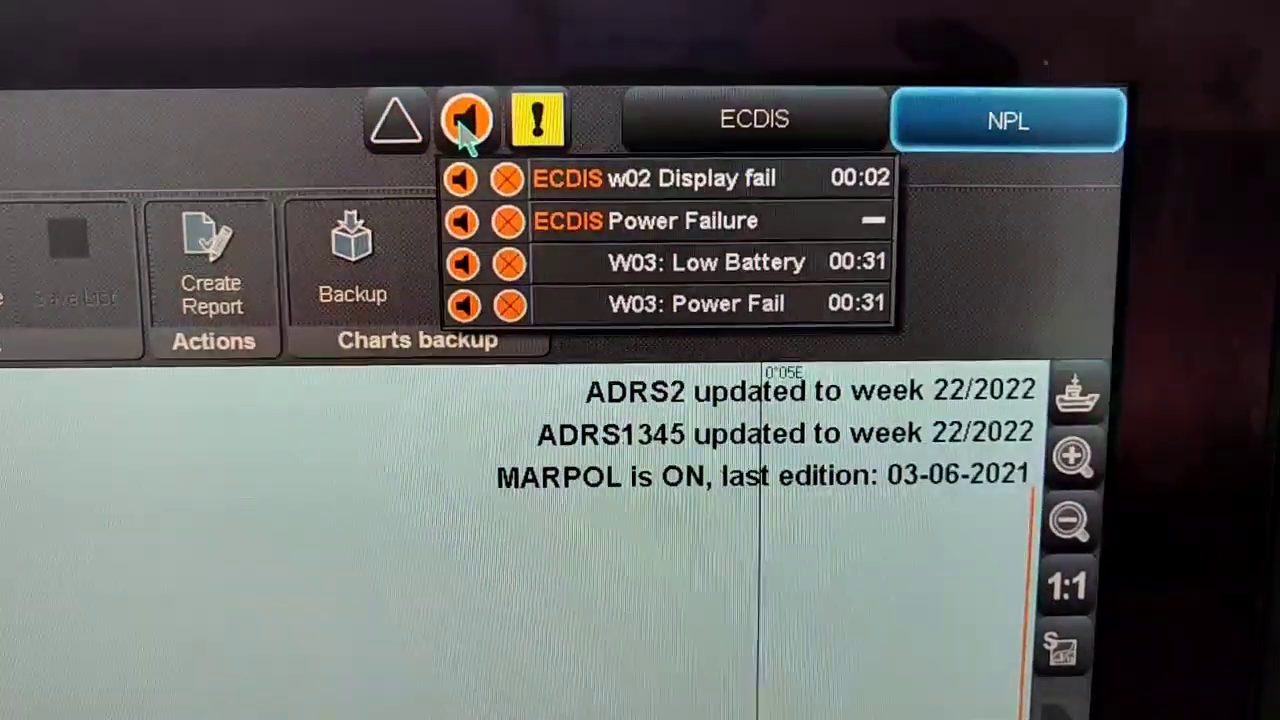
- Toggle the alarm-bar speaker off, back on, then off again to leave the four alarms silenced
left_click(464, 120)
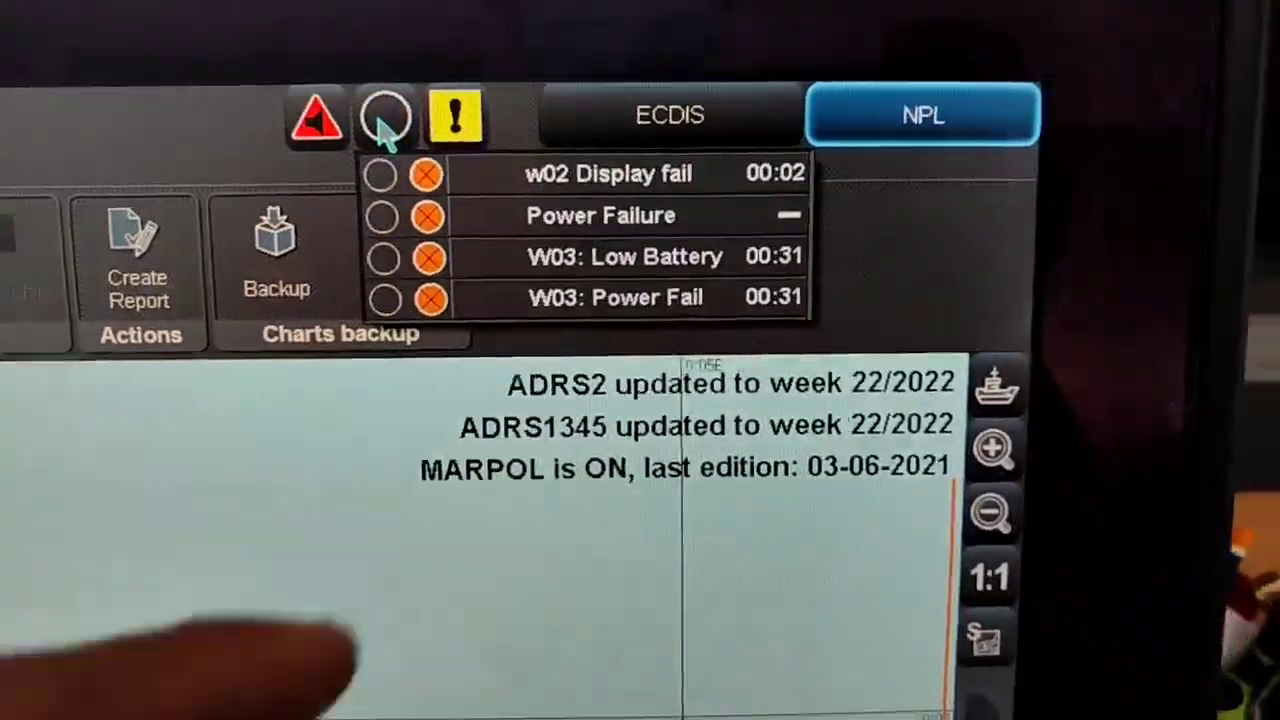
left_click(384, 120)
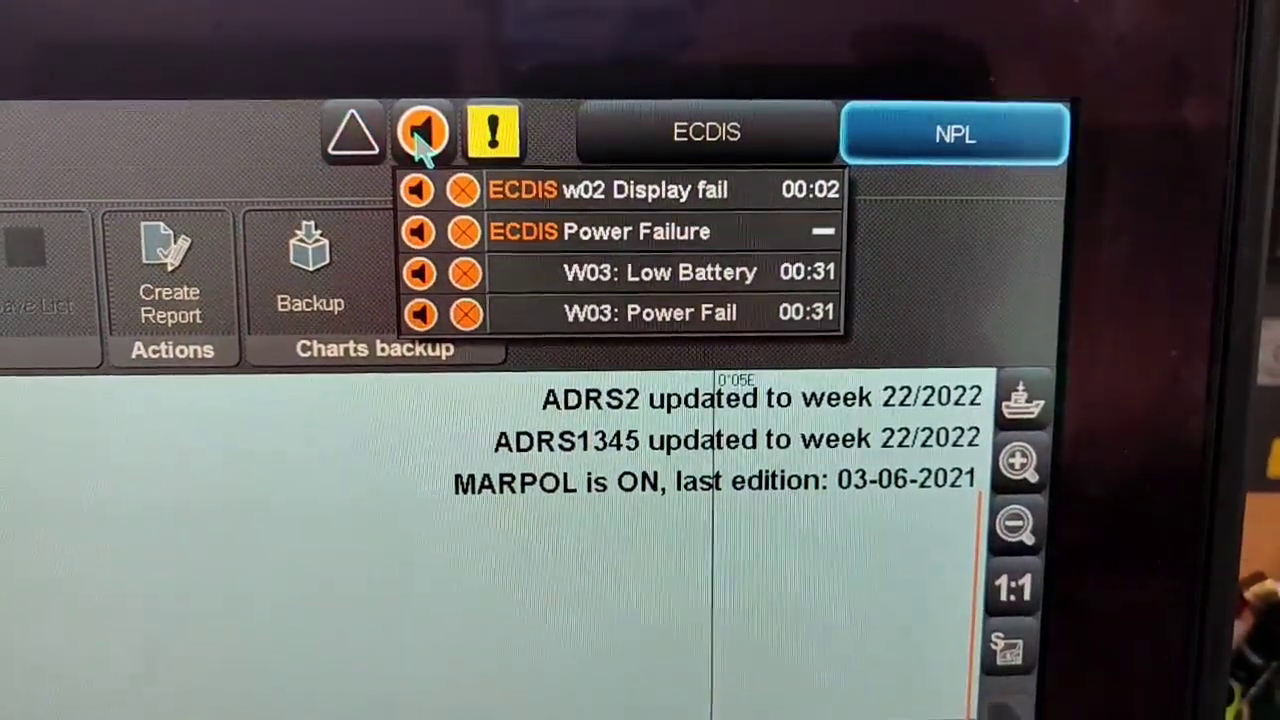
left_click(418, 132)
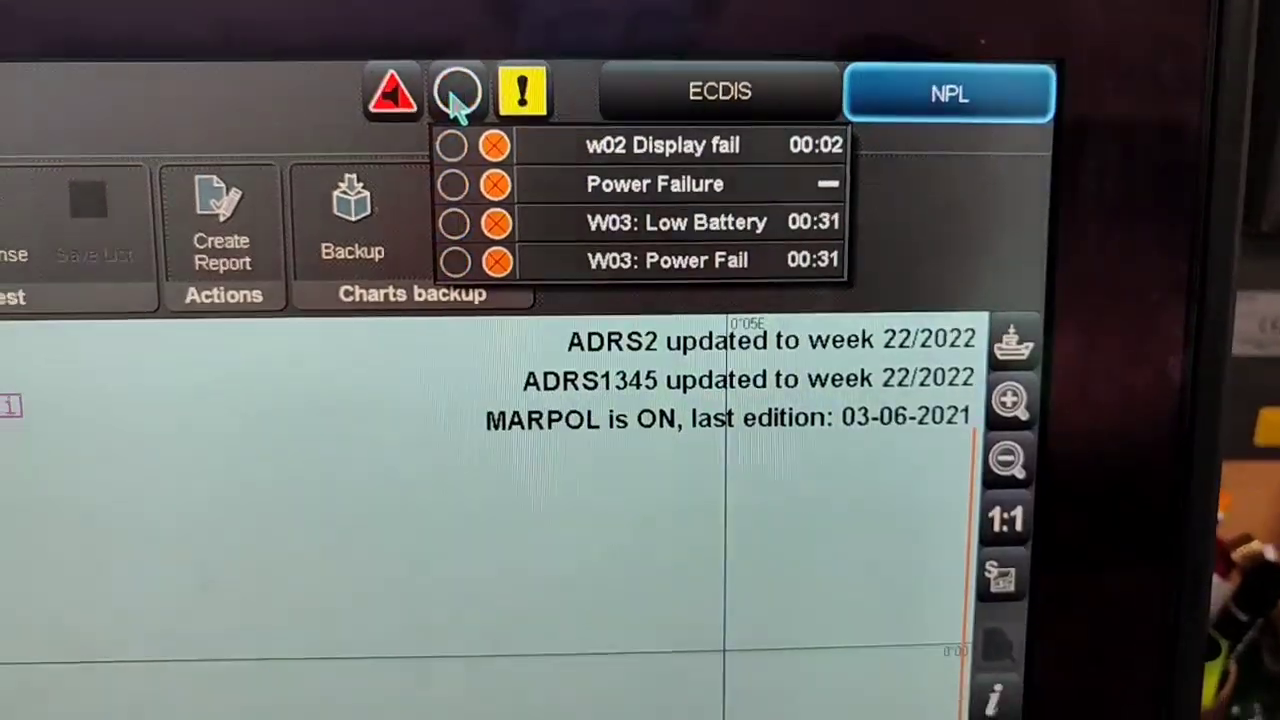